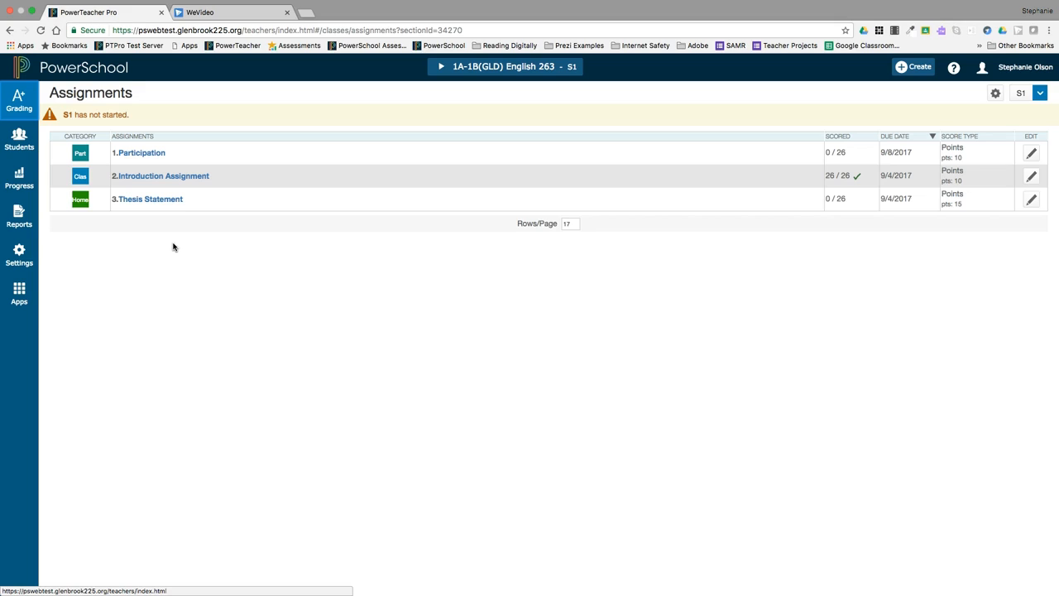
pyautogui.moveTo(124, 125)
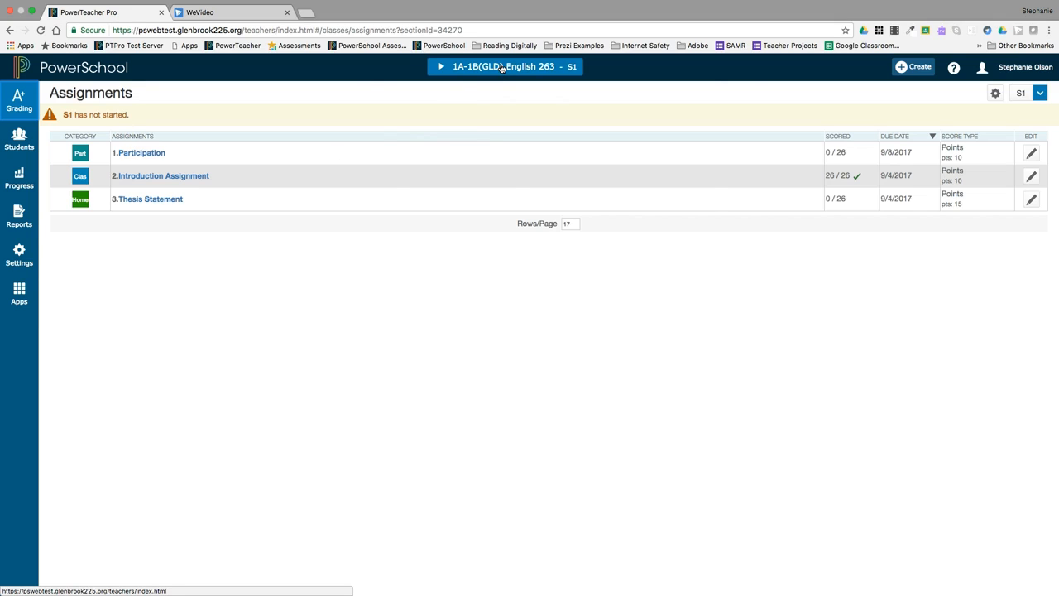
# Switch to the 1A-1B(GLD) English 263 class and show its Grading scoresheet
pyautogui.click(505, 67)
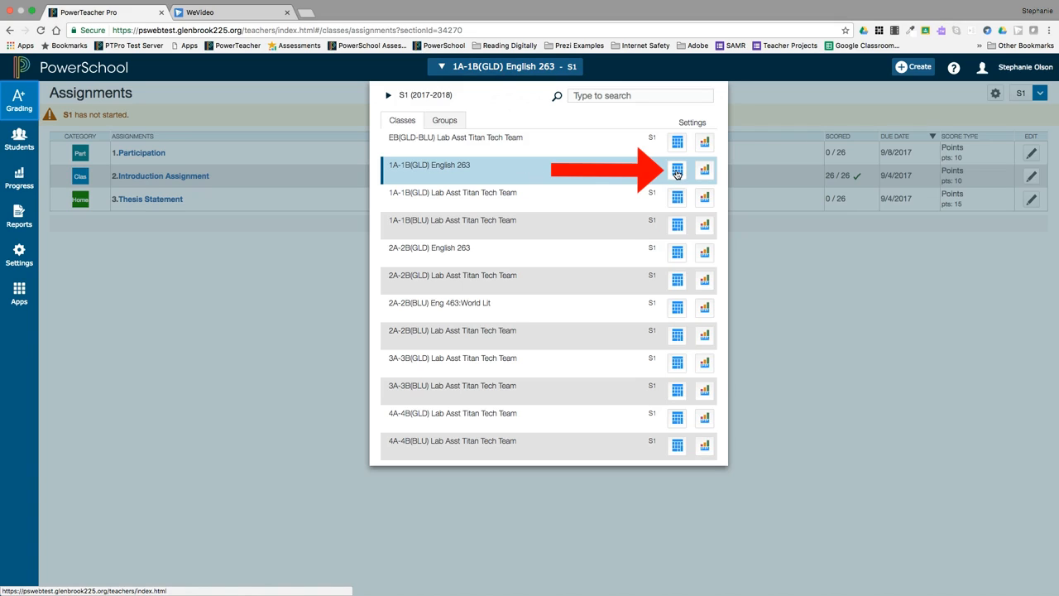
pyautogui.click(18, 99)
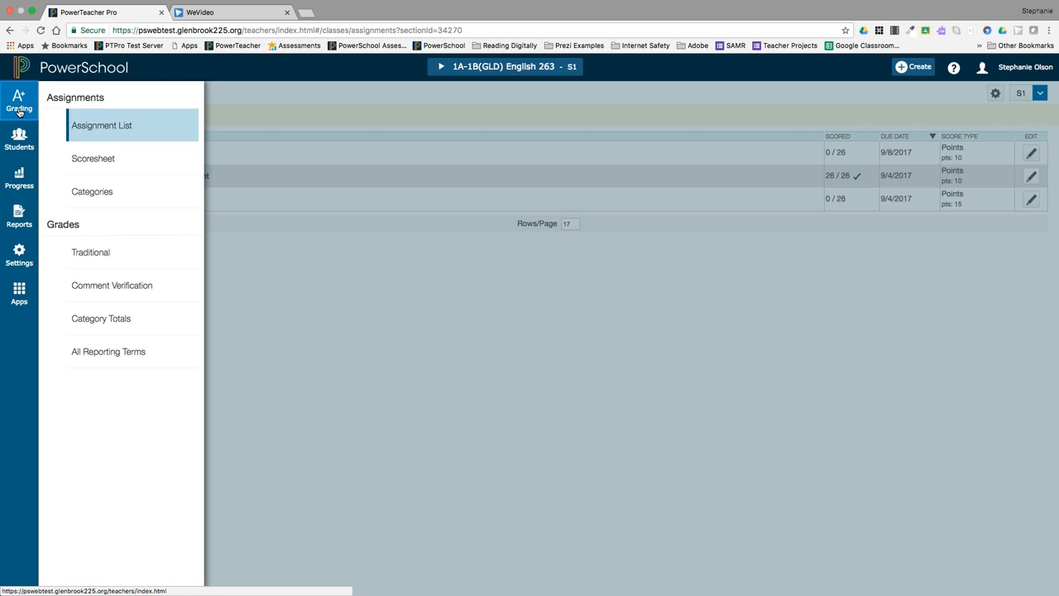
pyautogui.moveTo(92, 159)
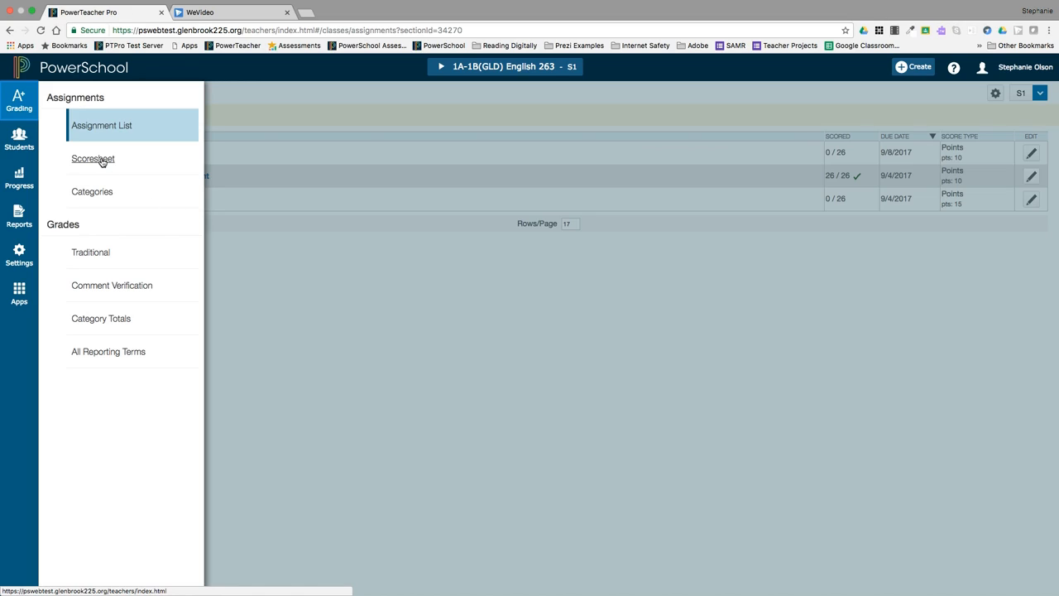
pyautogui.click(93, 159)
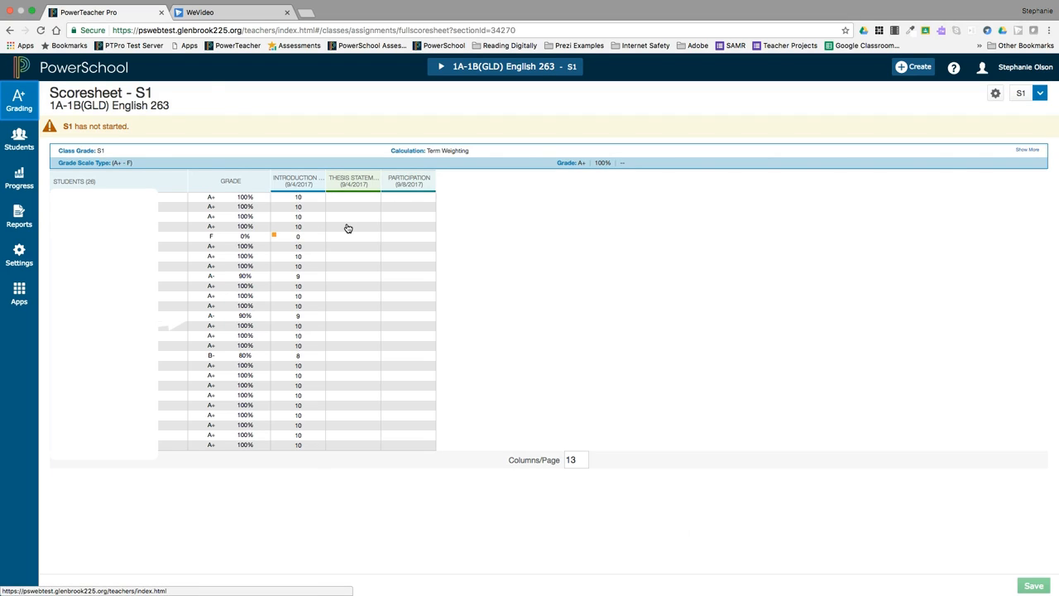
pyautogui.moveTo(349, 206)
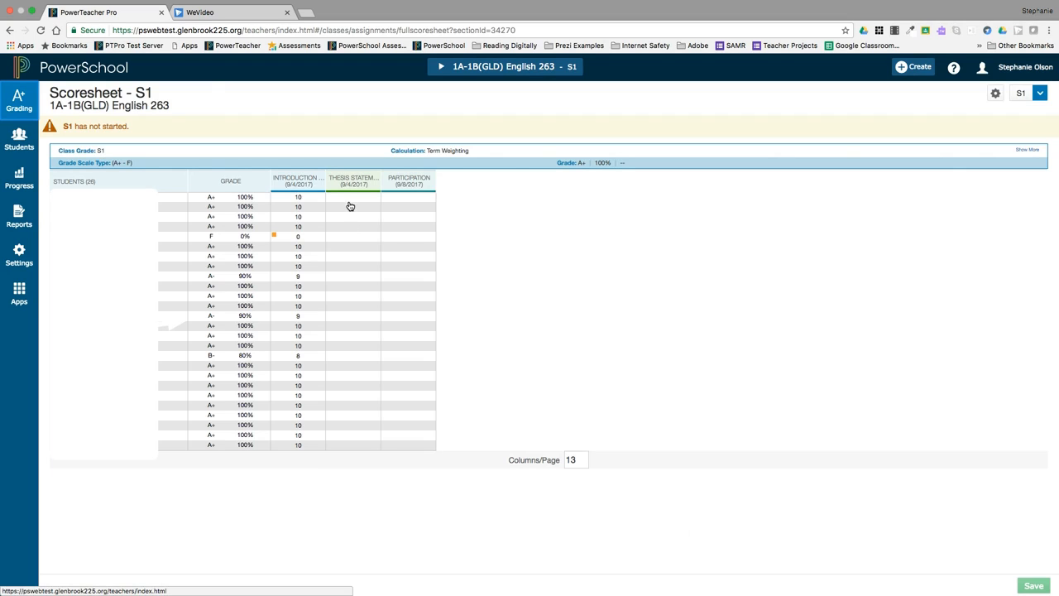
# Enter Thesis Statement scores 10, 9, 12 and 8 for the first four students
pyautogui.click(311, 197)
pyautogui.write('10')
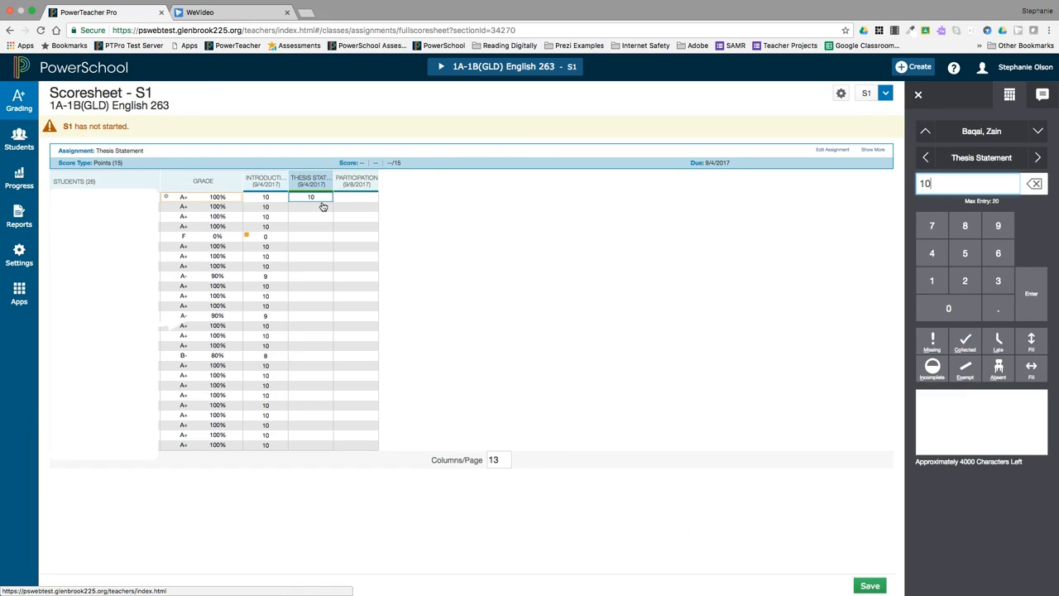
pyautogui.press('enter')
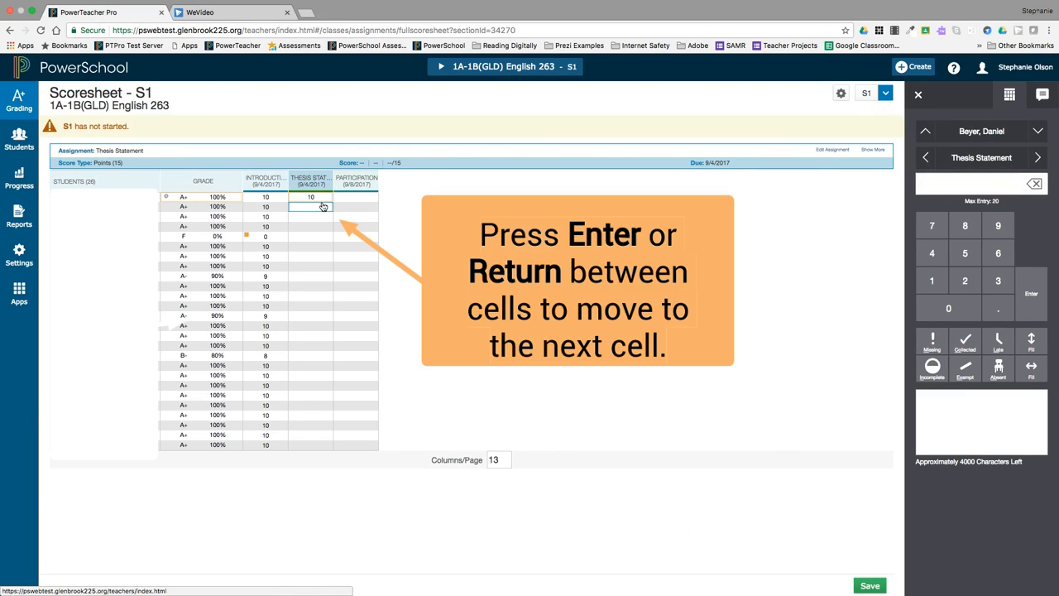
pyautogui.press('Return')
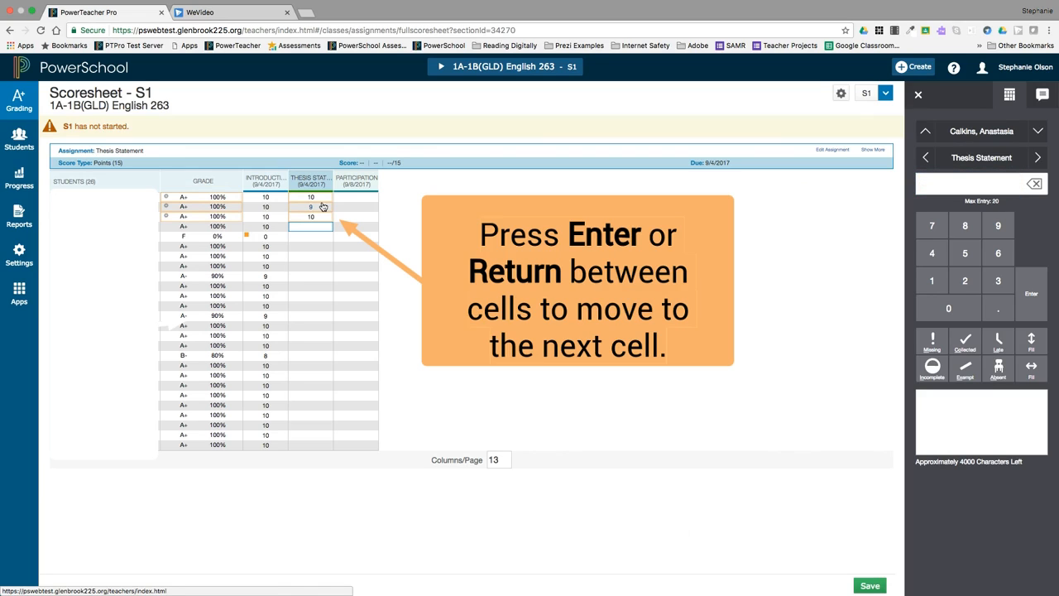
pyautogui.press('Return')
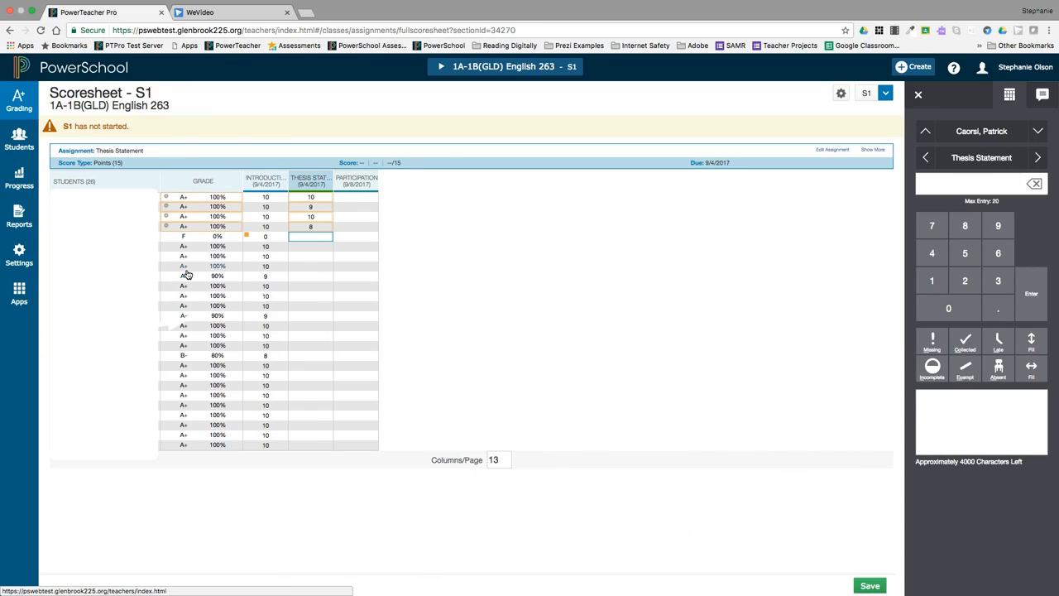
pyautogui.moveTo(283, 298)
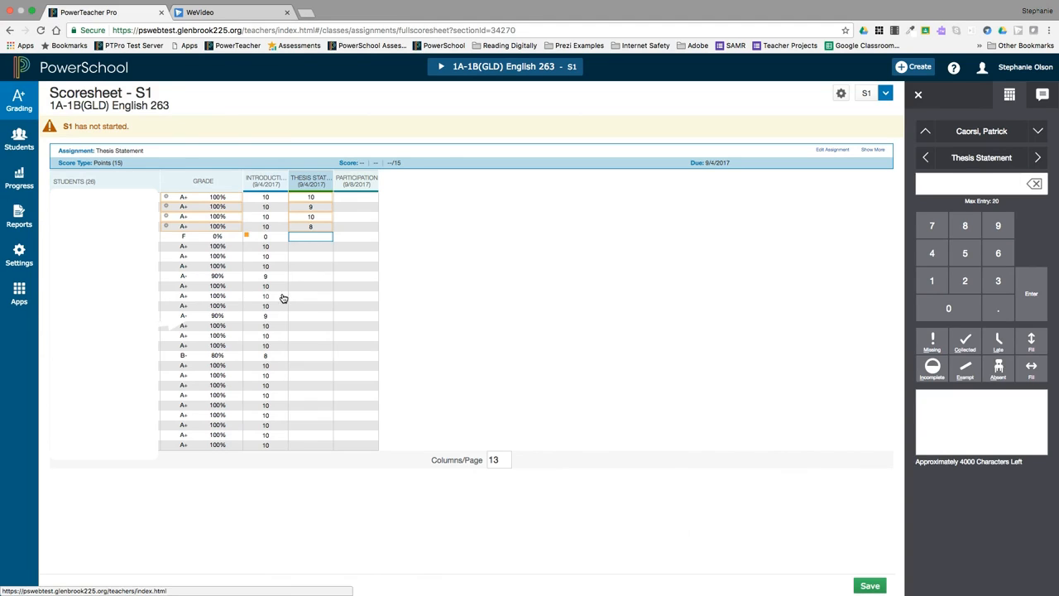
pyautogui.moveTo(817, 304)
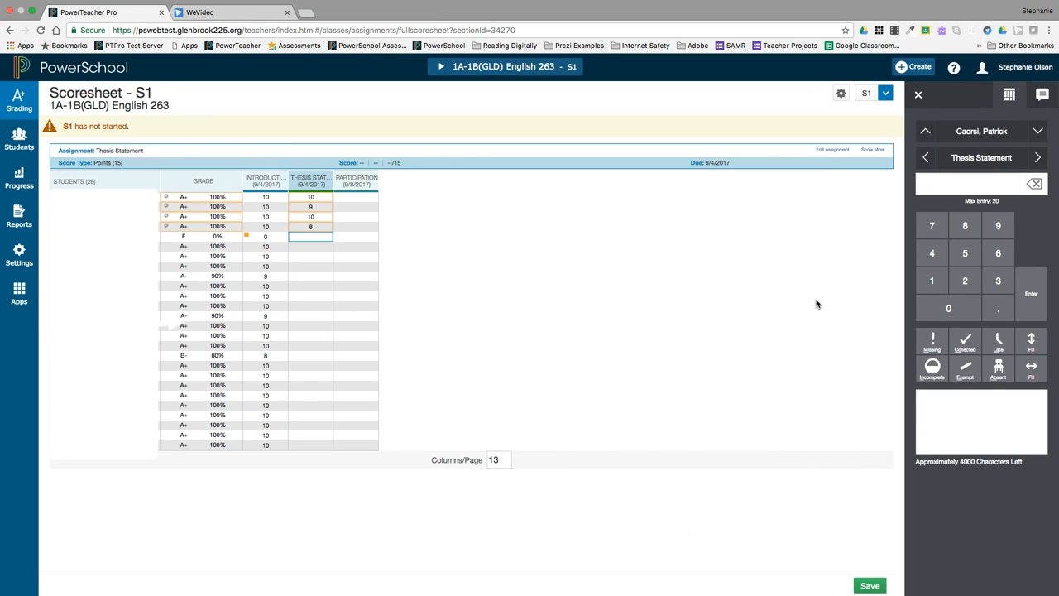
pyautogui.moveTo(835, 298)
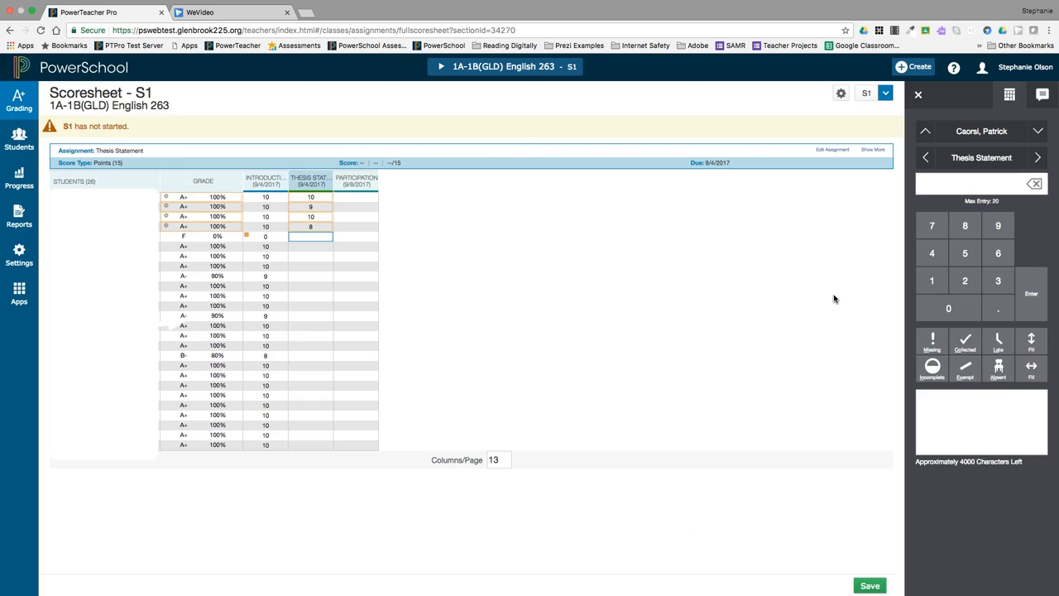
pyautogui.moveTo(439, 238)
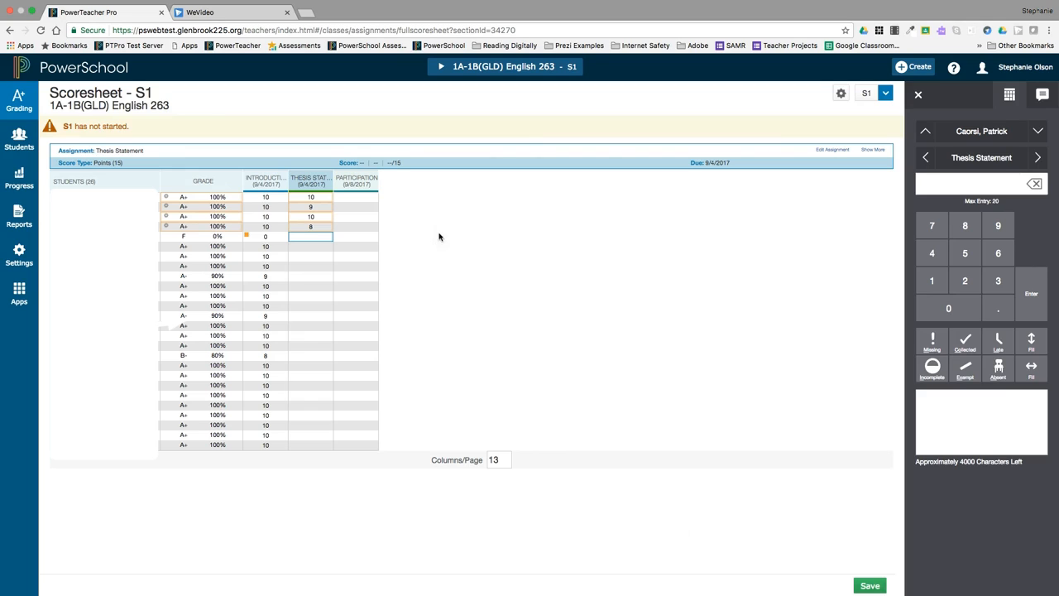
# Give the first student a Participation score of 5, fill it down to all 25 students, and dismiss the notice
pyautogui.click(355, 197)
pyautogui.write('5')
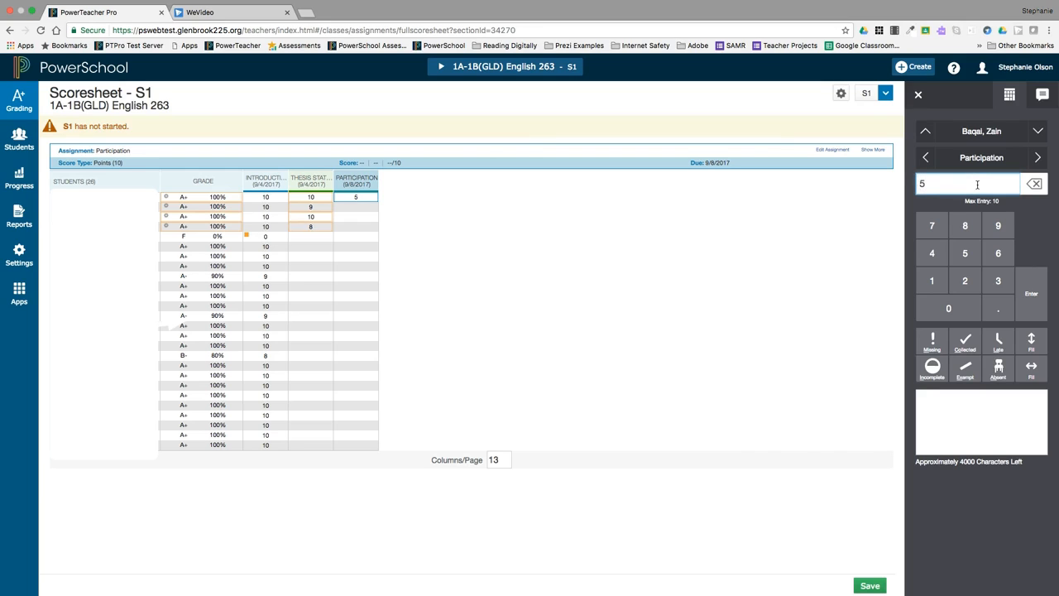
pyautogui.moveTo(1013, 263)
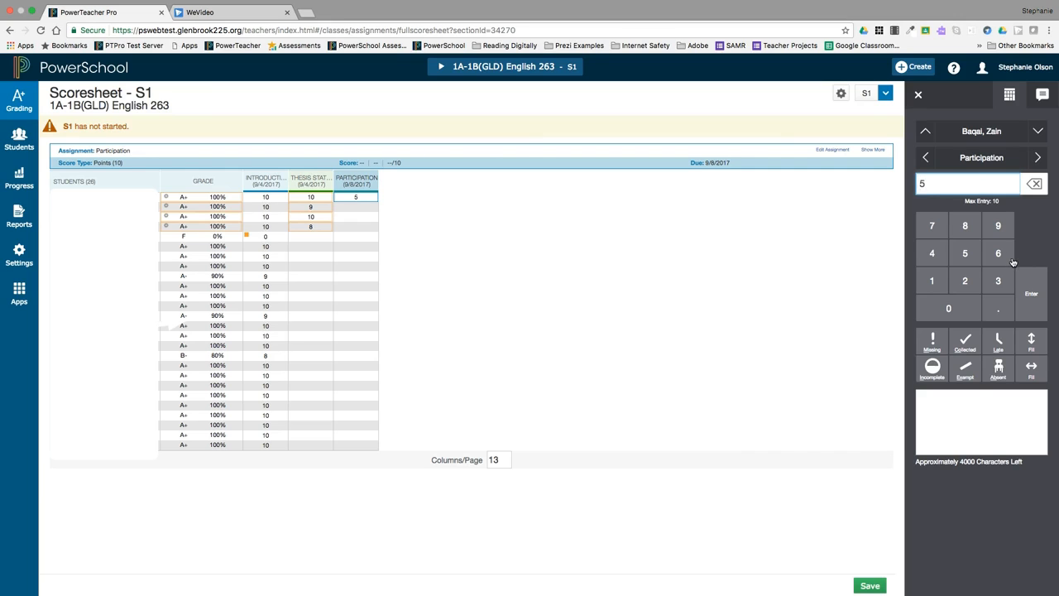
pyautogui.moveTo(1032, 339)
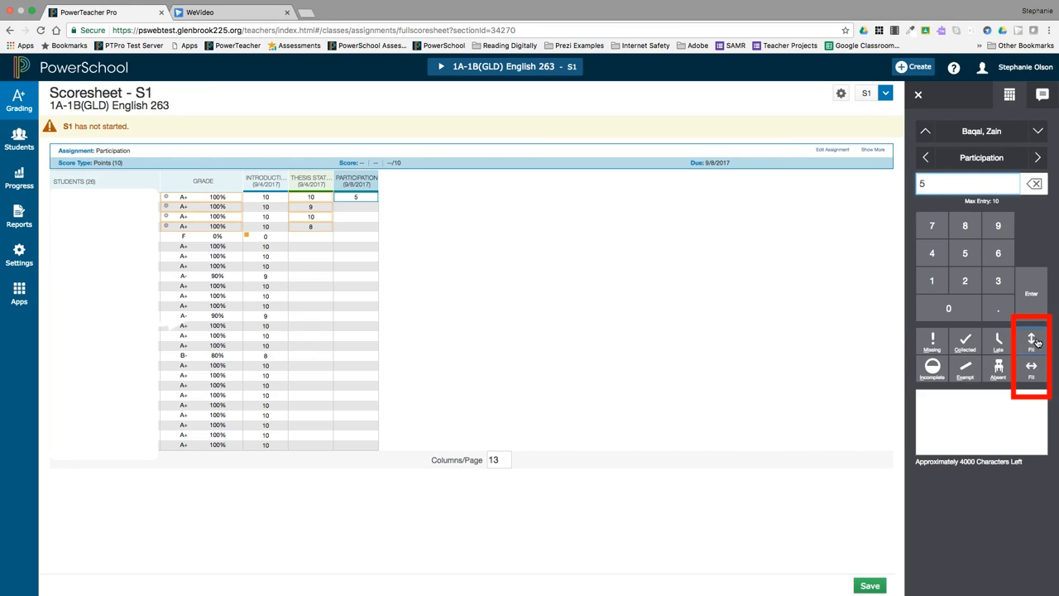
pyautogui.click(1031, 341)
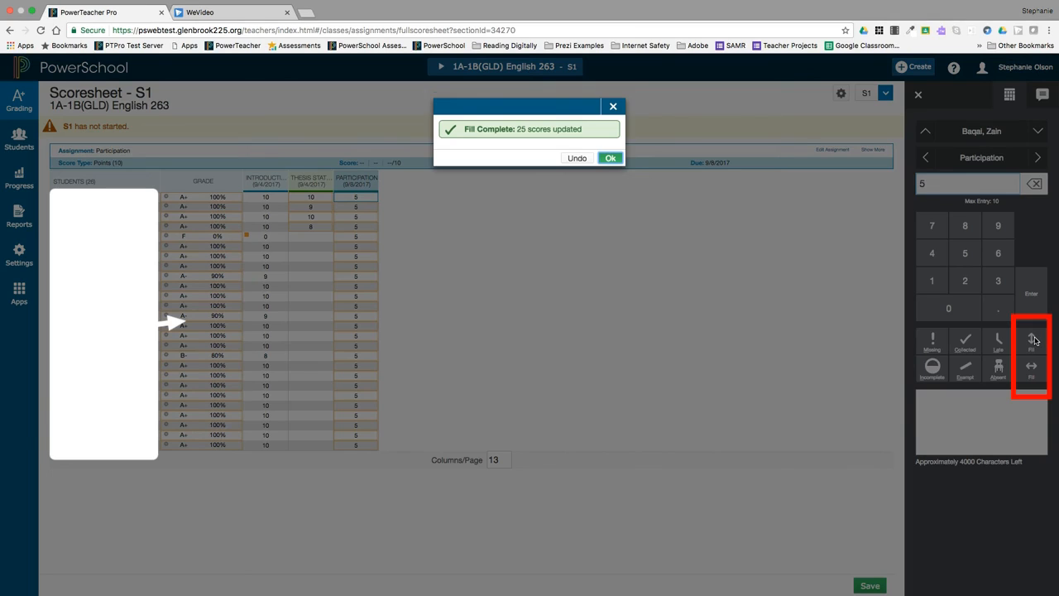
pyautogui.moveTo(705, 309)
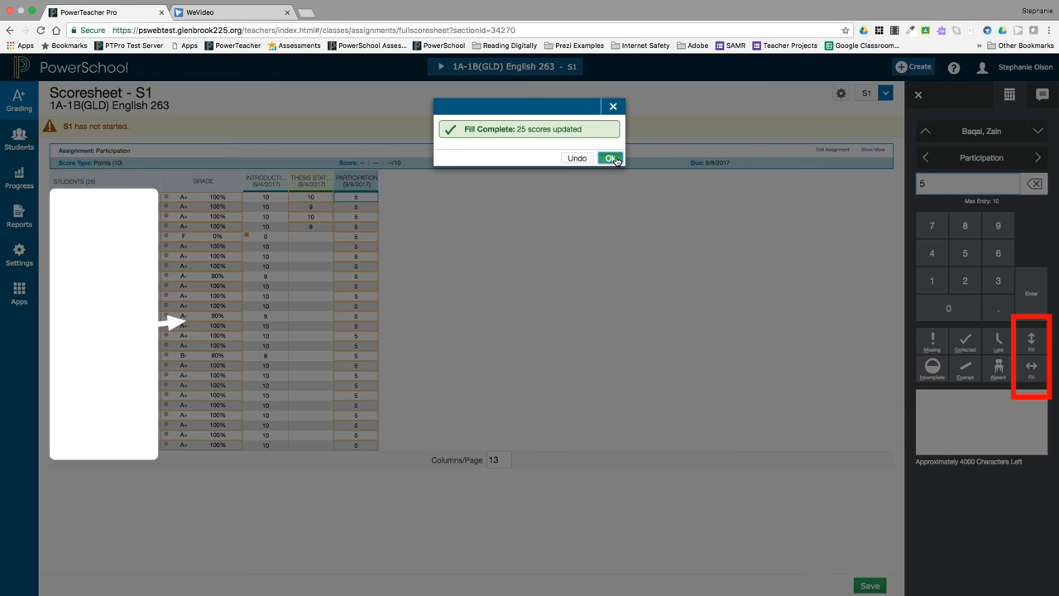
pyautogui.click(611, 159)
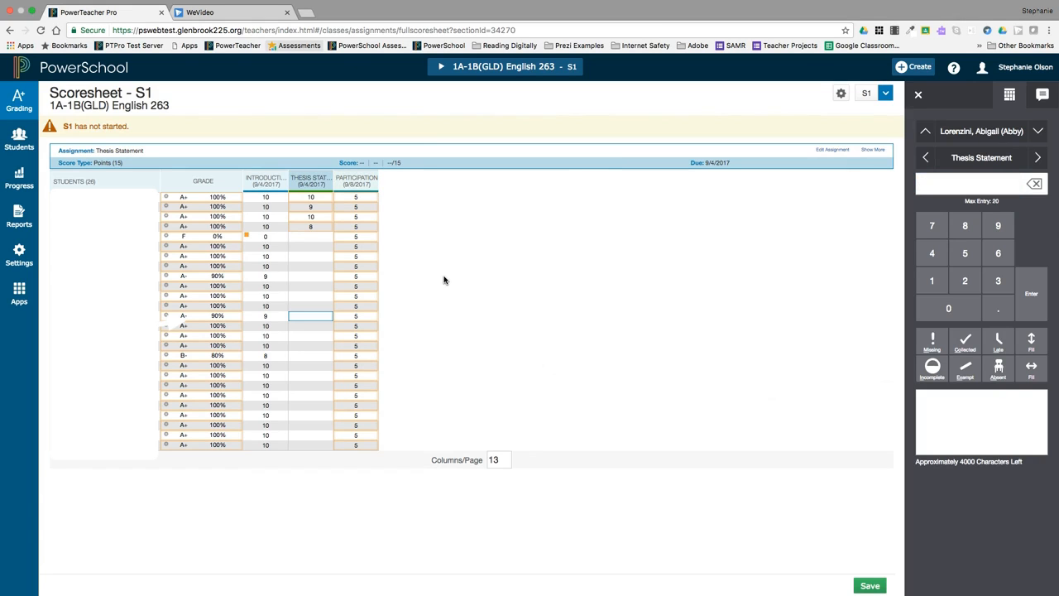
pyautogui.moveTo(431, 283)
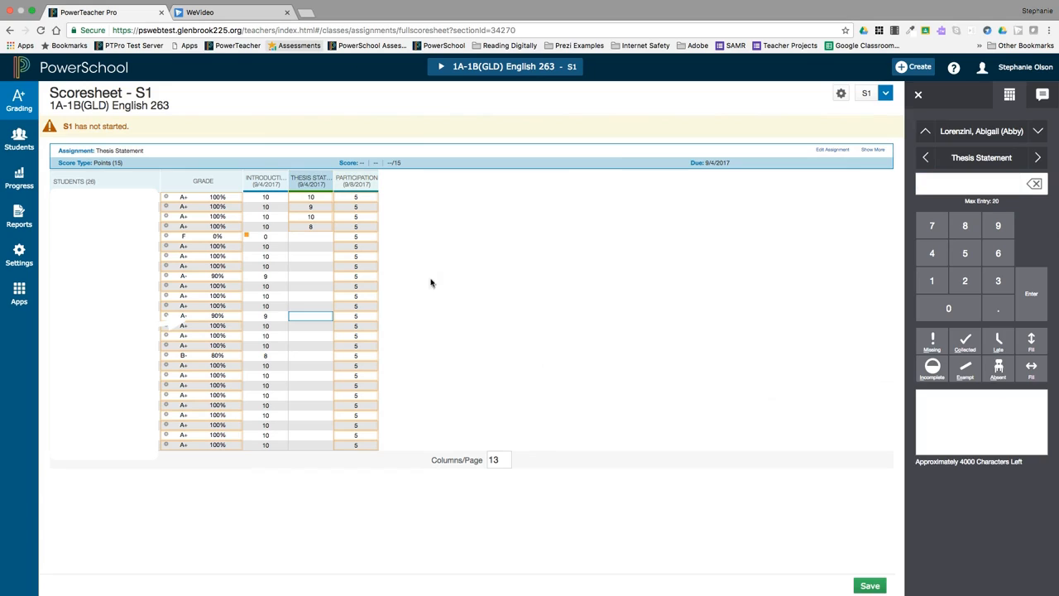
# Change one student's Participation score from 5 to 4
pyautogui.click(356, 264)
pyautogui.write('4')
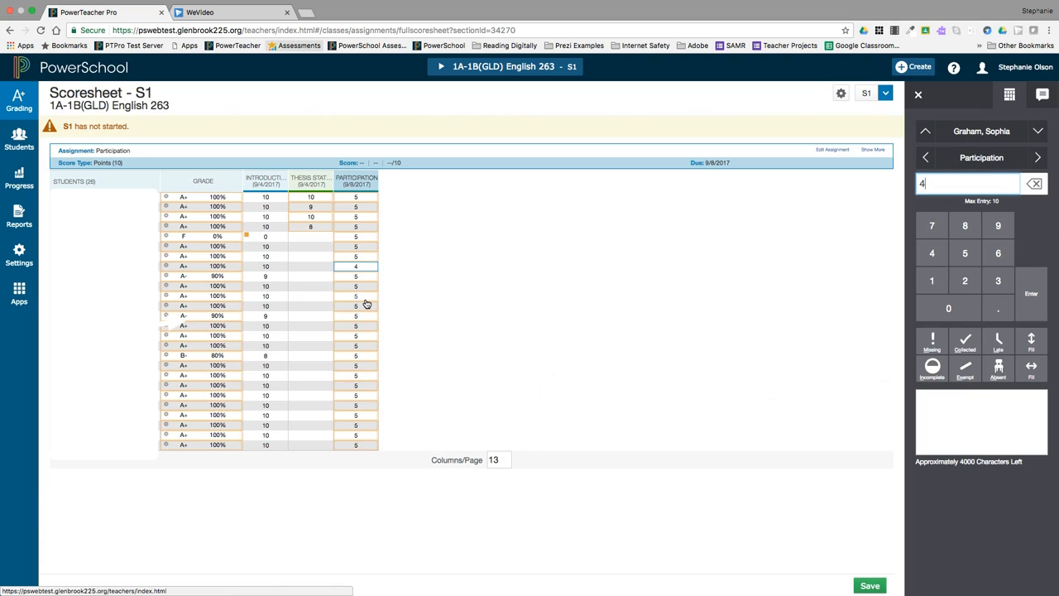
pyautogui.moveTo(878, 358)
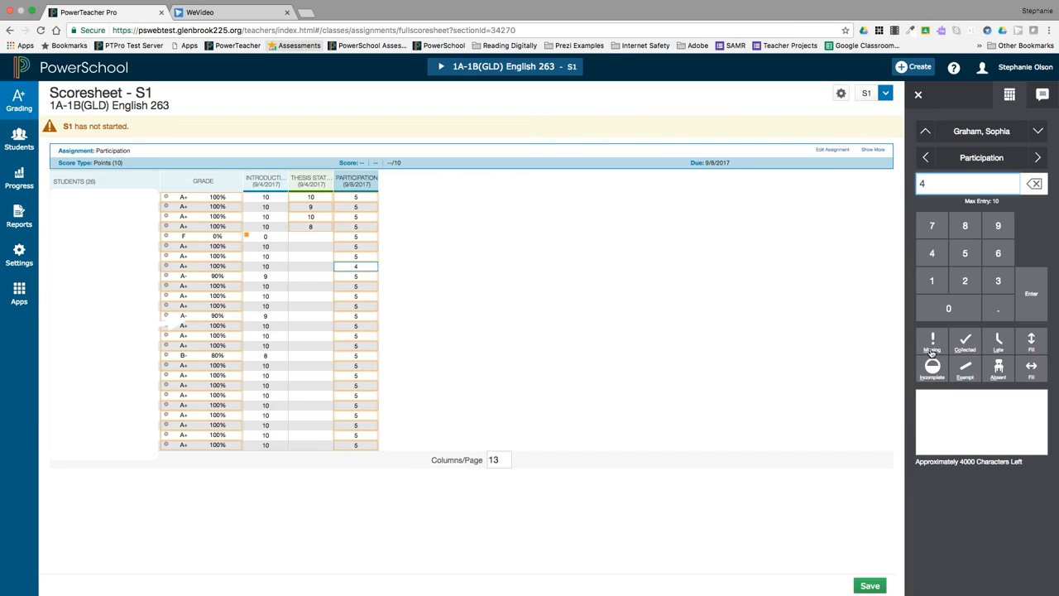
pyautogui.moveTo(741, 354)
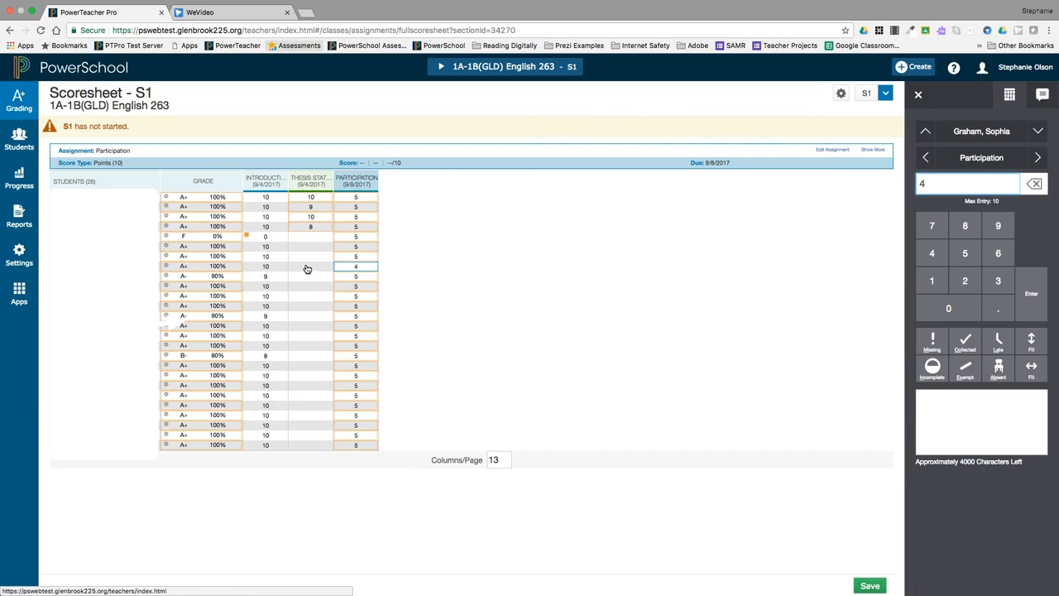
# Flag a student's blank Thesis Statement score with an indicator and move to the next student
pyautogui.click(311, 267)
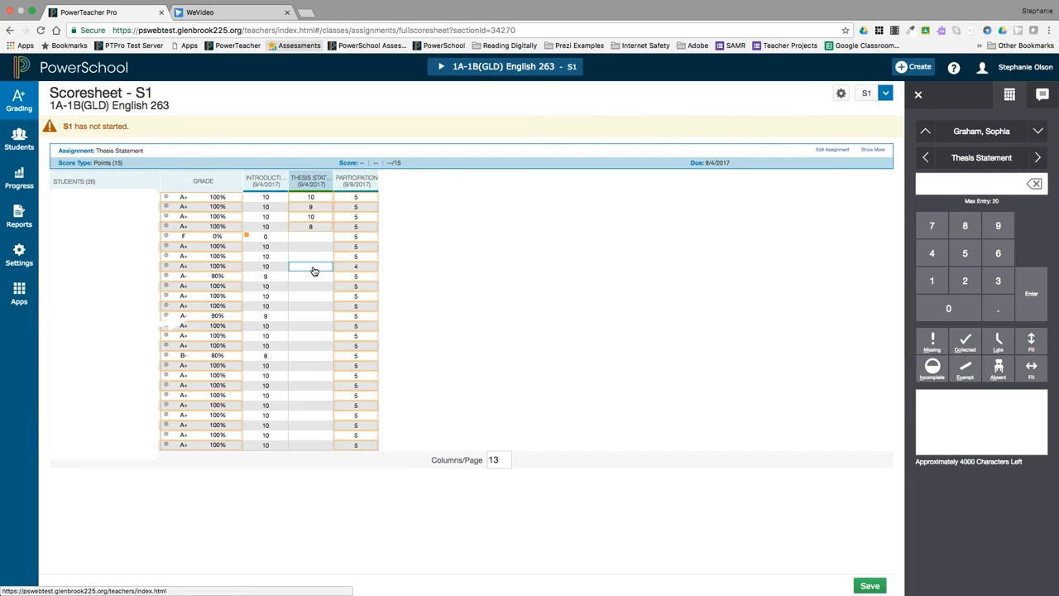
pyautogui.moveTo(664, 314)
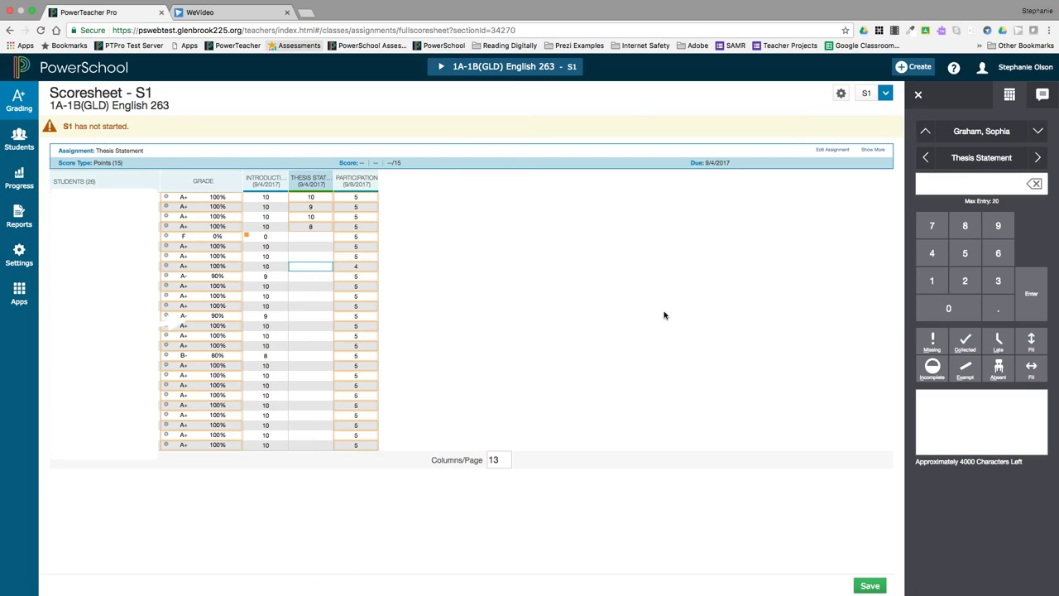
pyautogui.moveTo(765, 331)
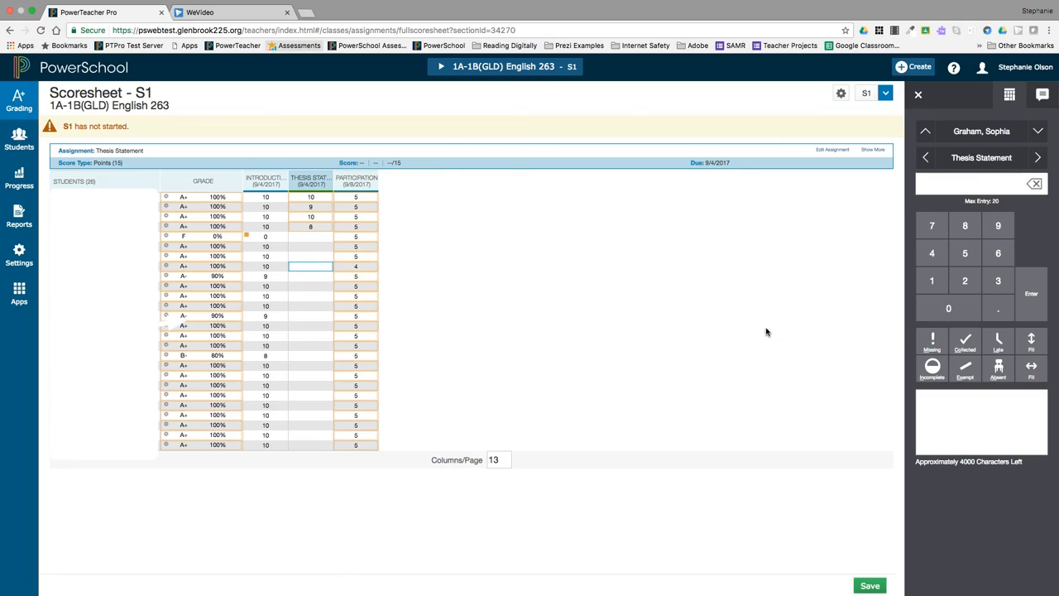
pyautogui.click(932, 367)
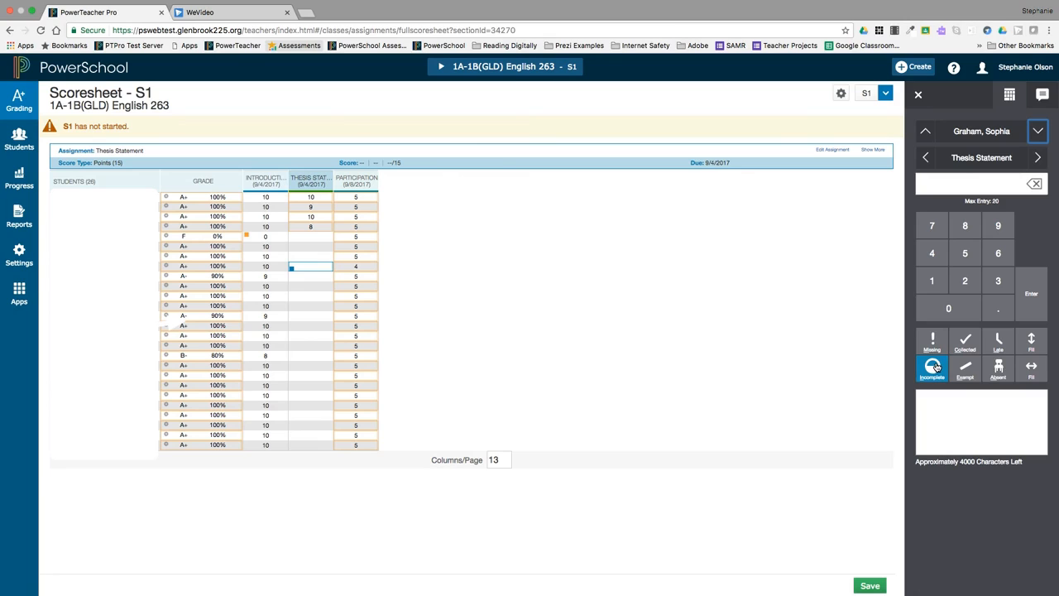
pyautogui.moveTo(528, 323)
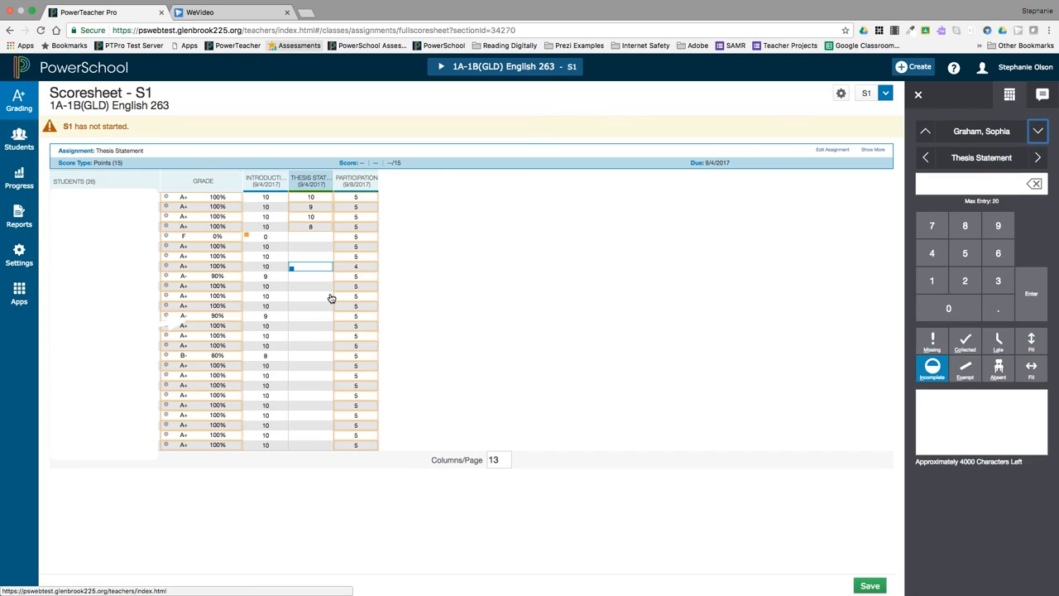
pyautogui.click(981, 420)
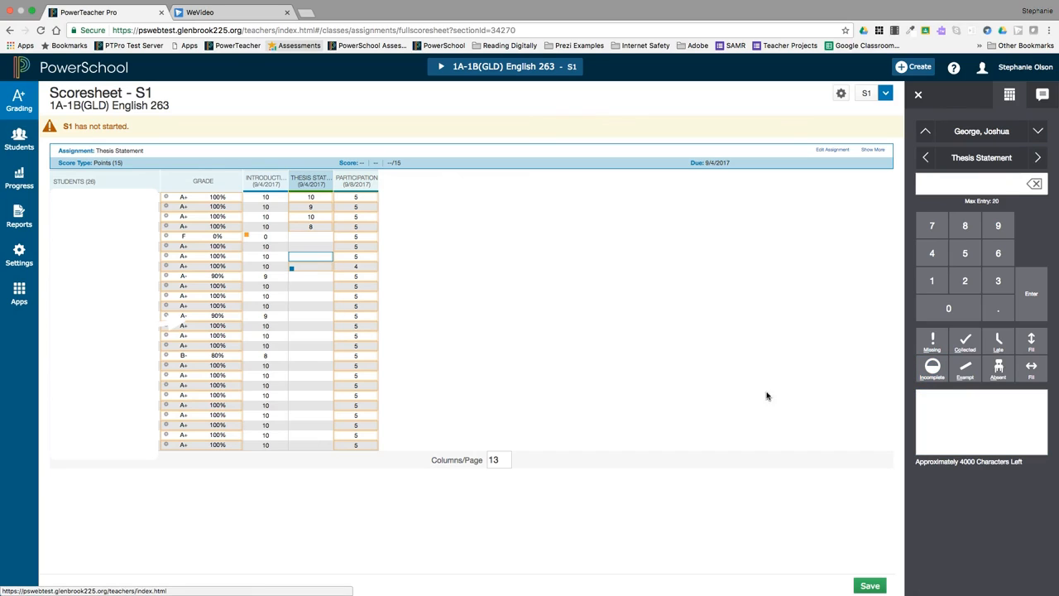
# Add the comment "Great Job" to the first student's Thesis Statement score of 10
pyautogui.click(311, 217)
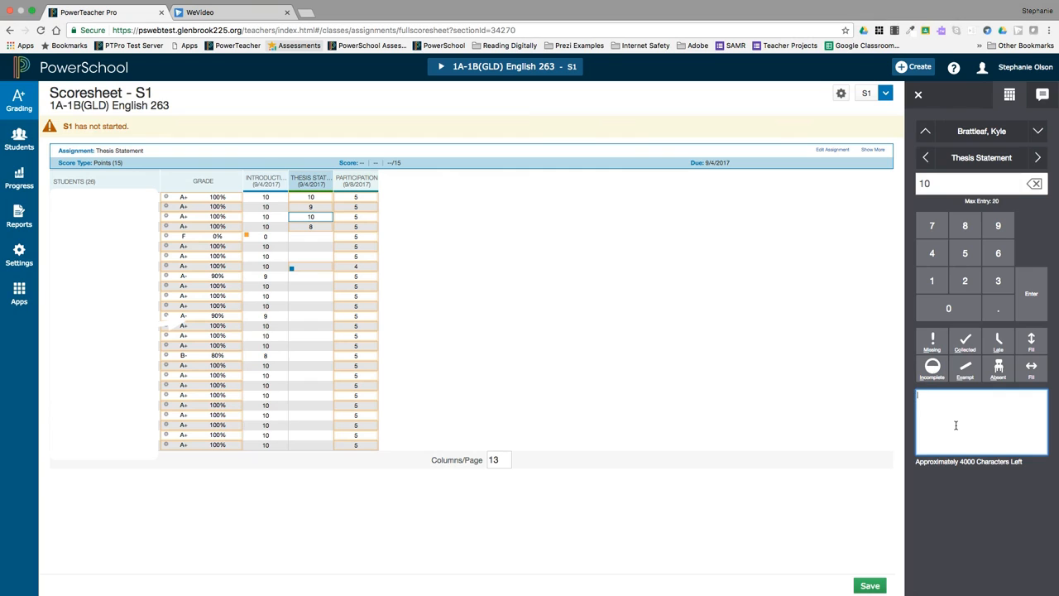
pyautogui.write('Great')
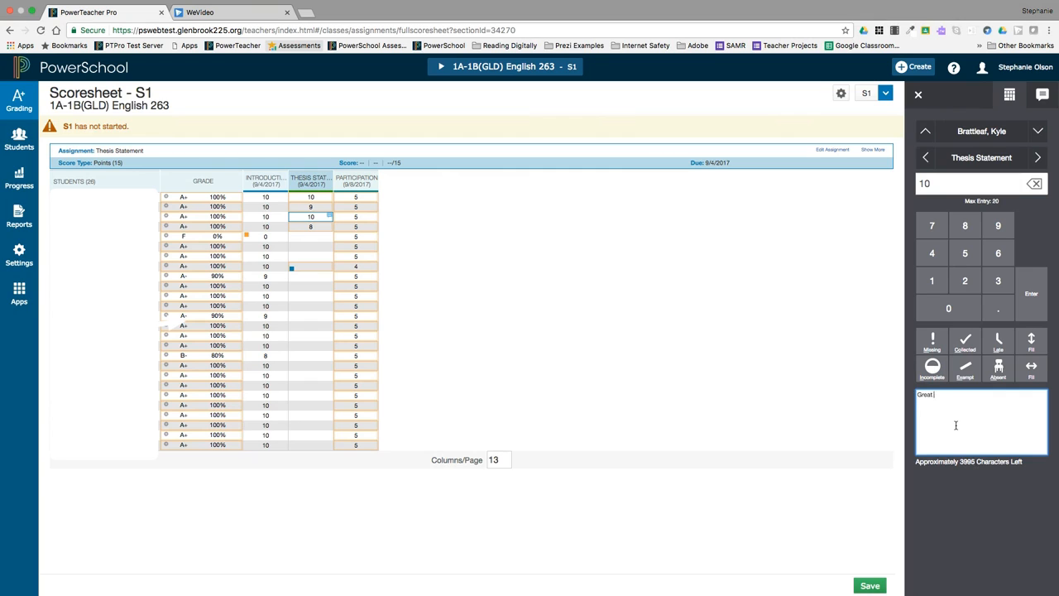
pyautogui.write('Job')
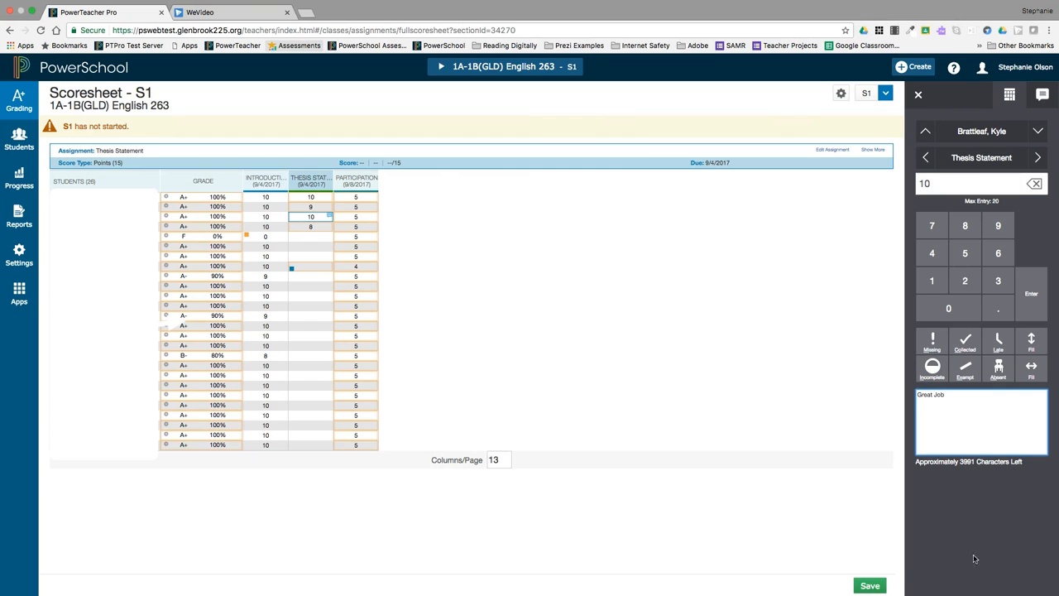